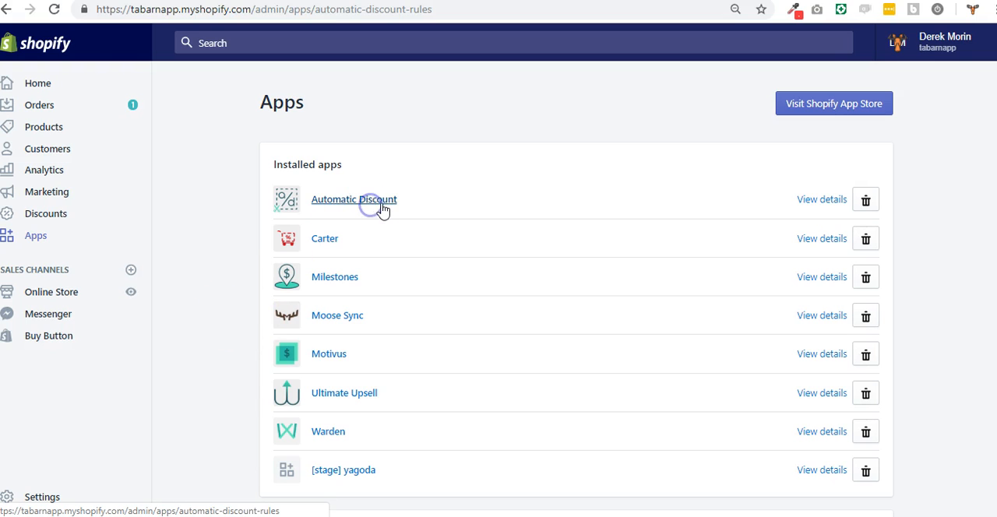
Launch Automatic Discount from the Installed apps list
click(354, 199)
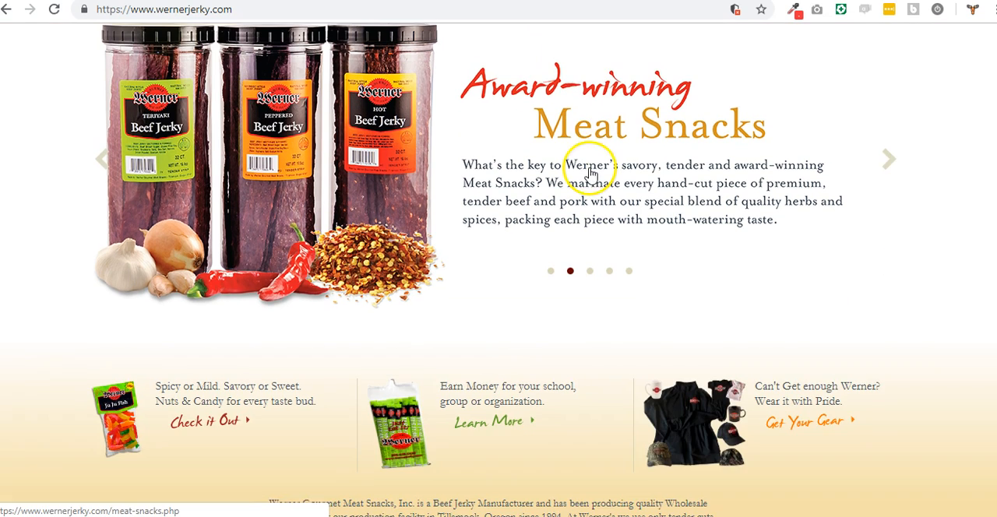
scroll(up, 3)
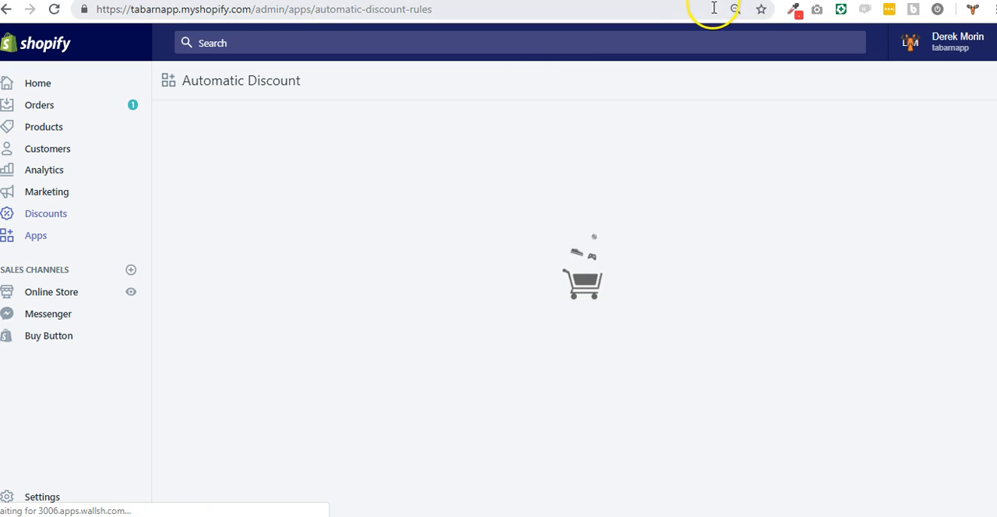
mouse_move(414, 464)
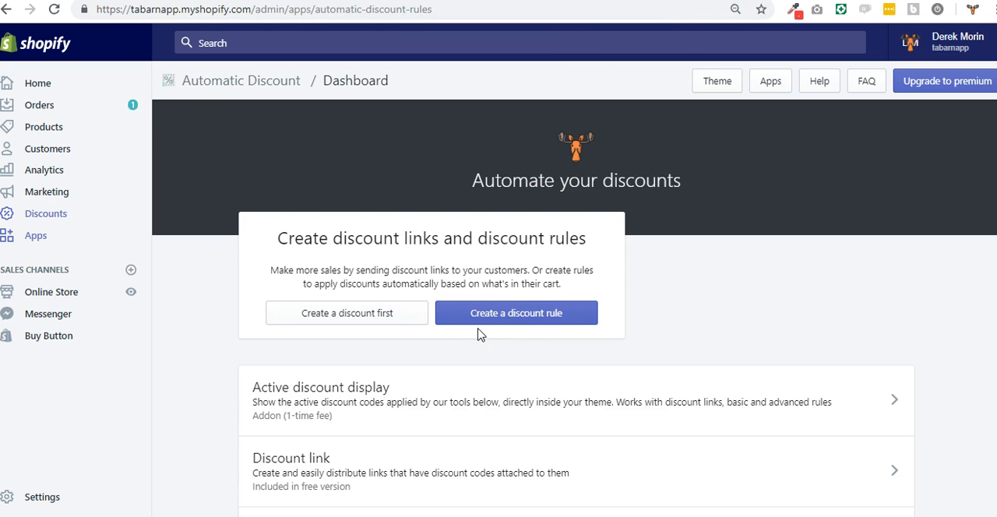
Leave the app dashboard for the store's Discounts list via the Shopify sidebar
scroll(down, 3)
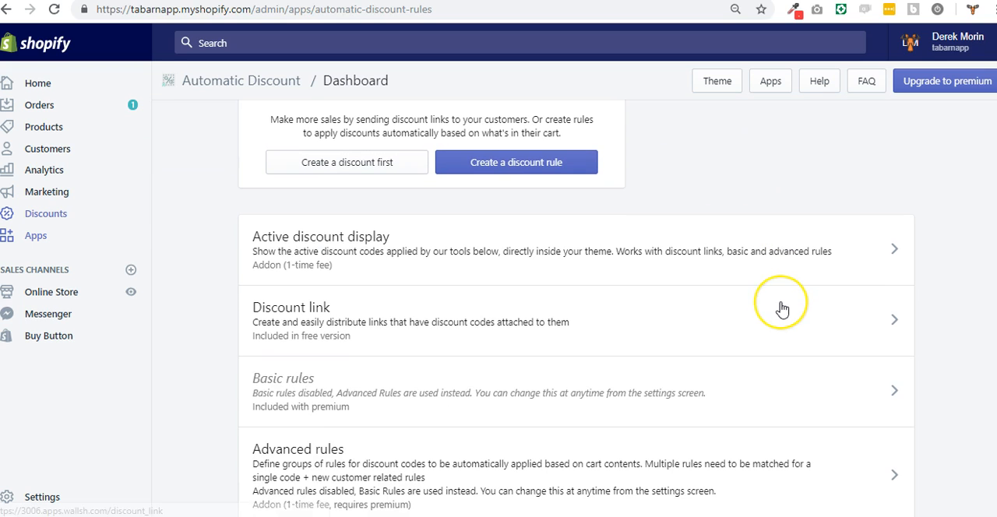
mouse_move(779, 306)
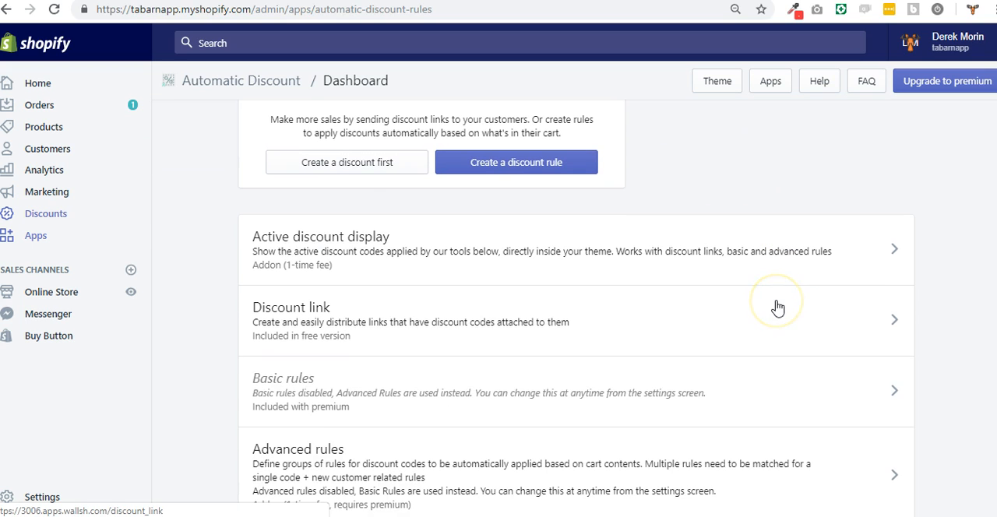
mouse_move(778, 306)
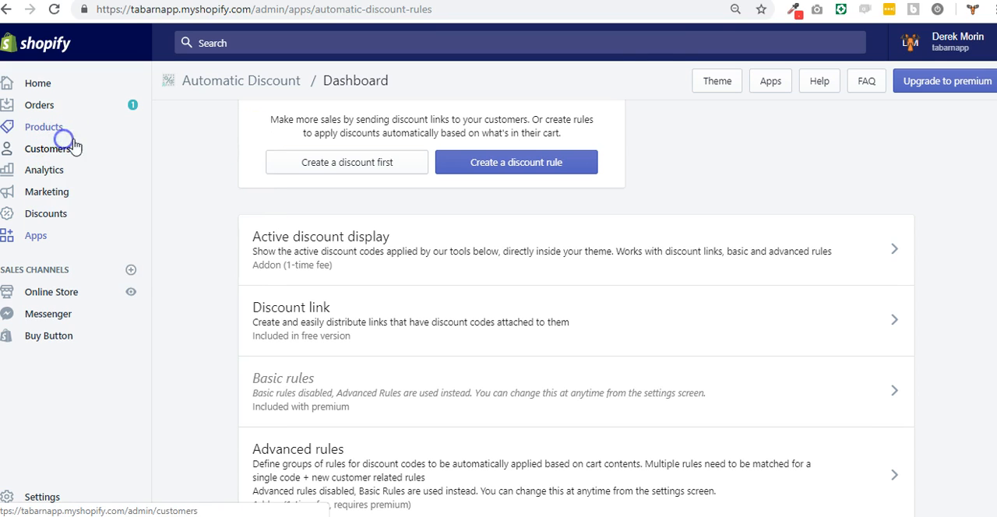
click(47, 214)
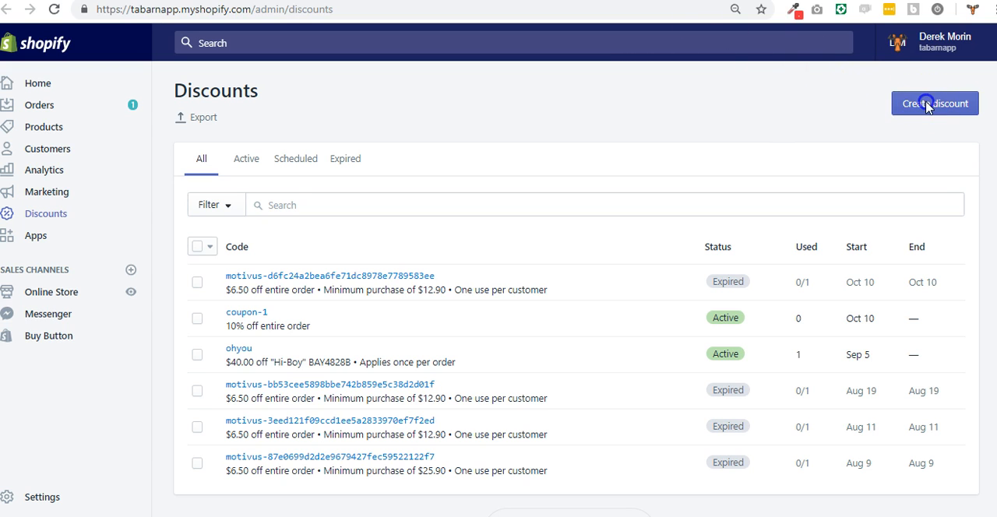
Create a new Percentage discount of 15 with the code get-15-coupon
click(935, 103)
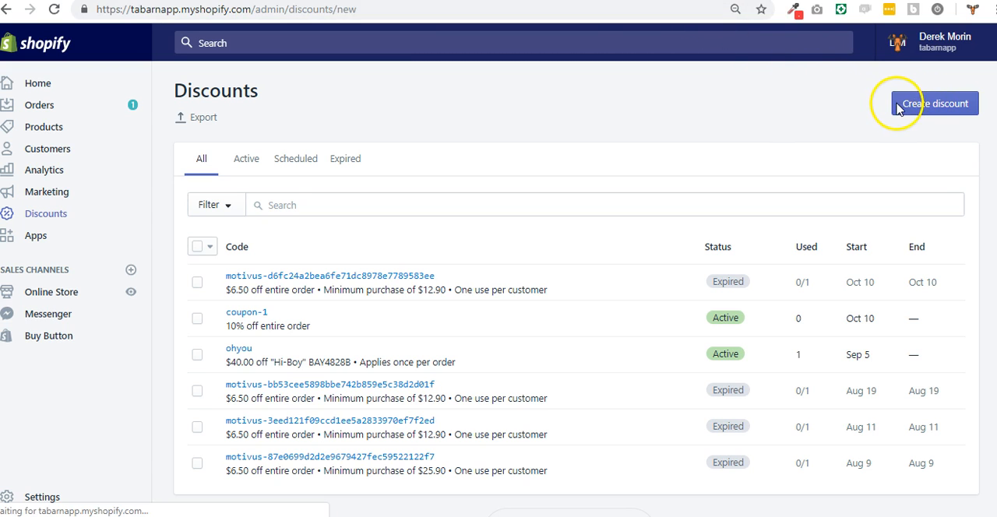
click(935, 103)
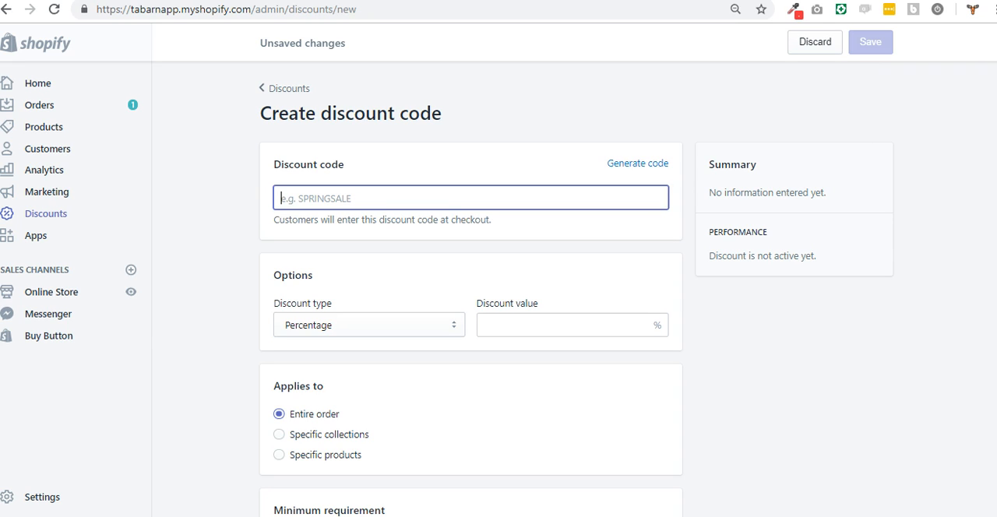
mouse_move(406, 337)
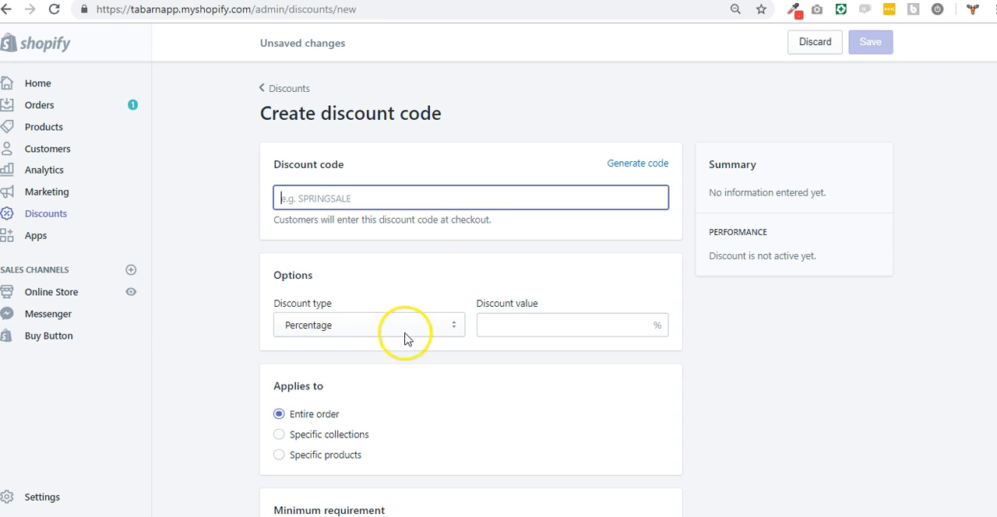
click(368, 324)
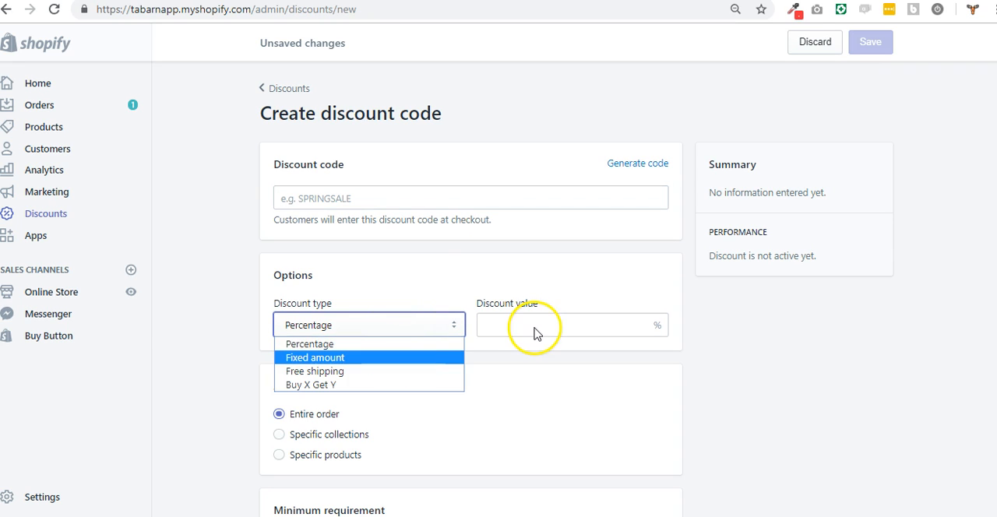
click(315, 358)
text(15)
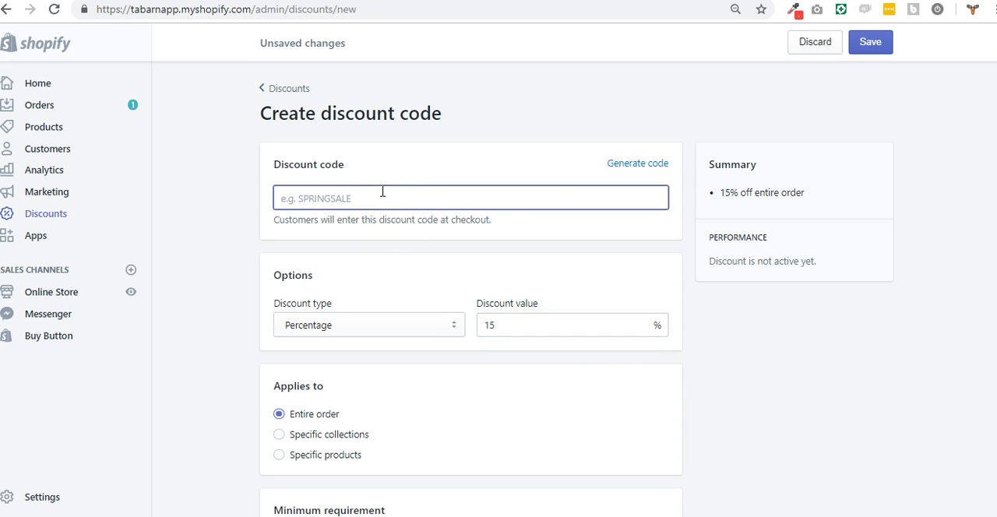
text(ge)
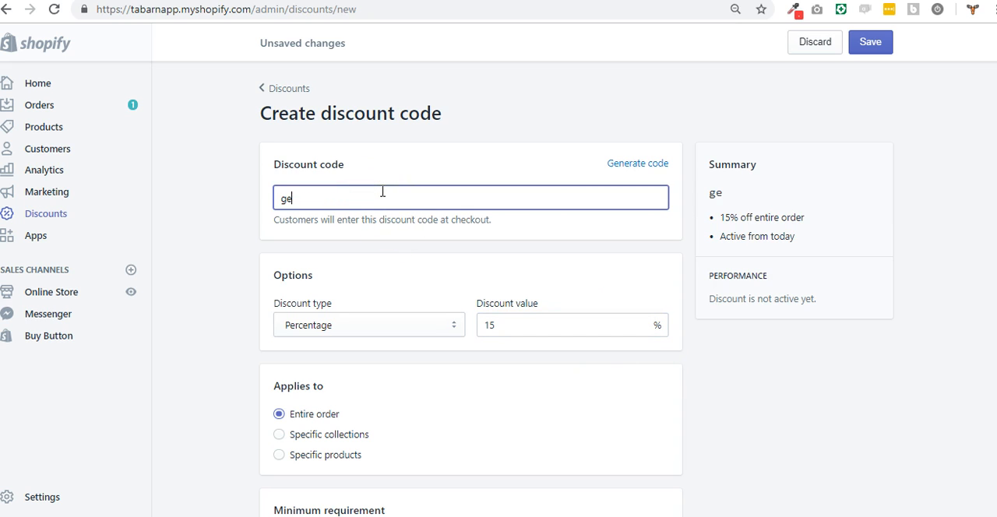
text(t-15-coupon)
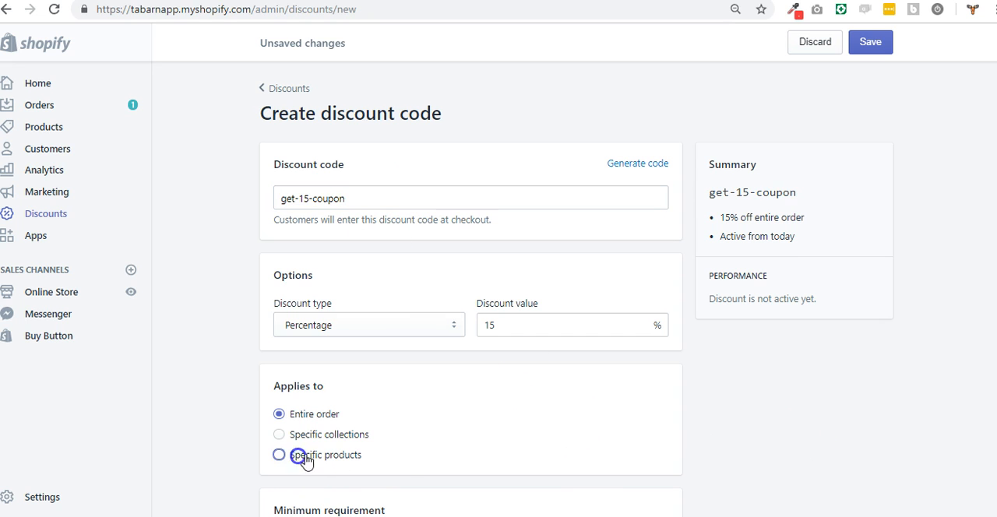
Restrict the discount to Specific products and browse the Add products picker
click(278, 455)
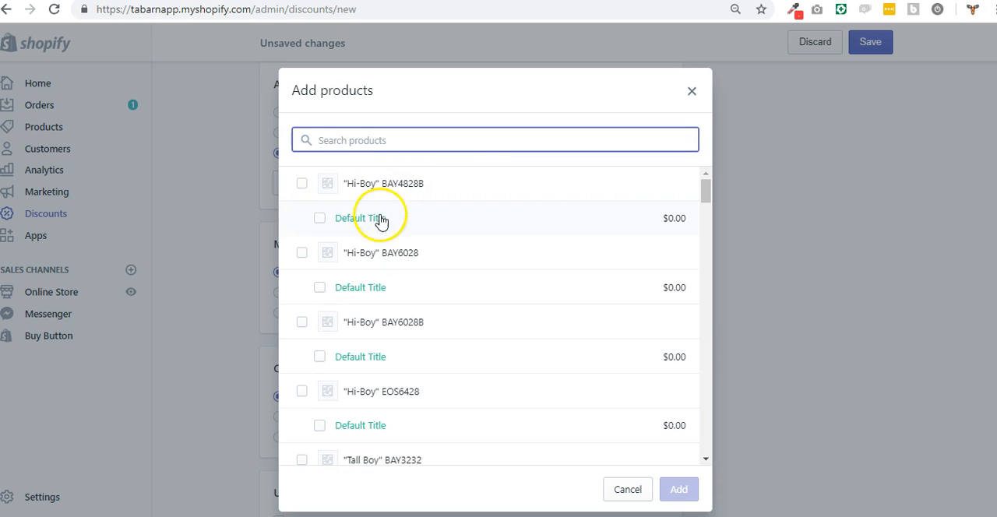
scroll(down, 3)
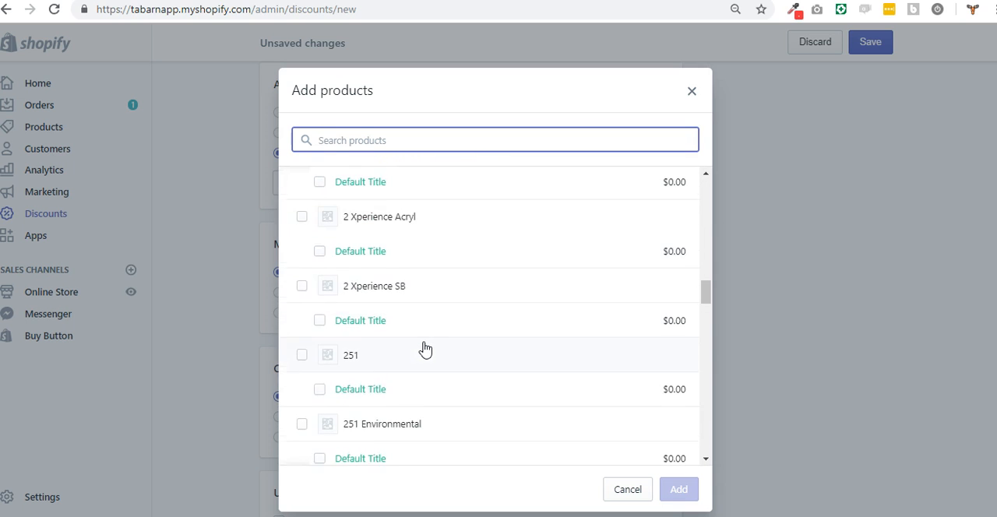
scroll(down, 3)
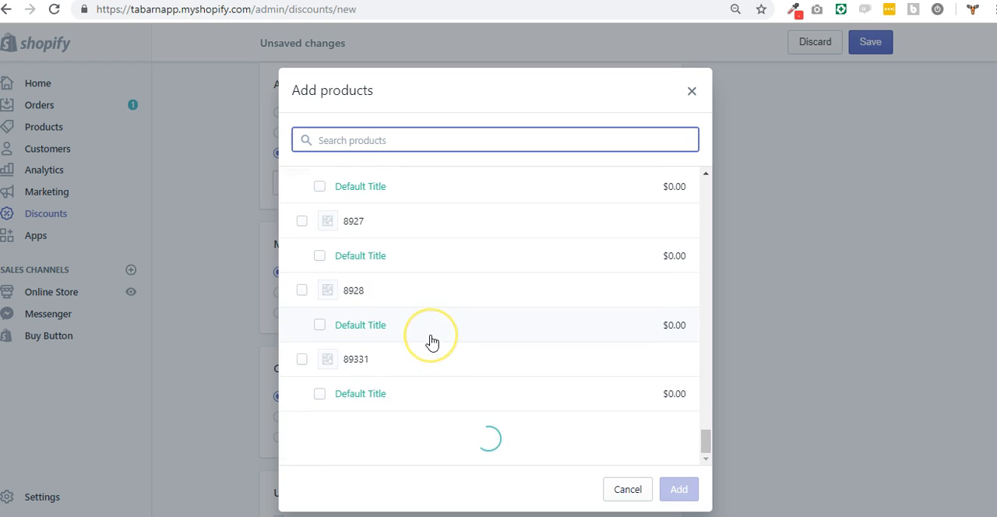
scroll(down, 3)
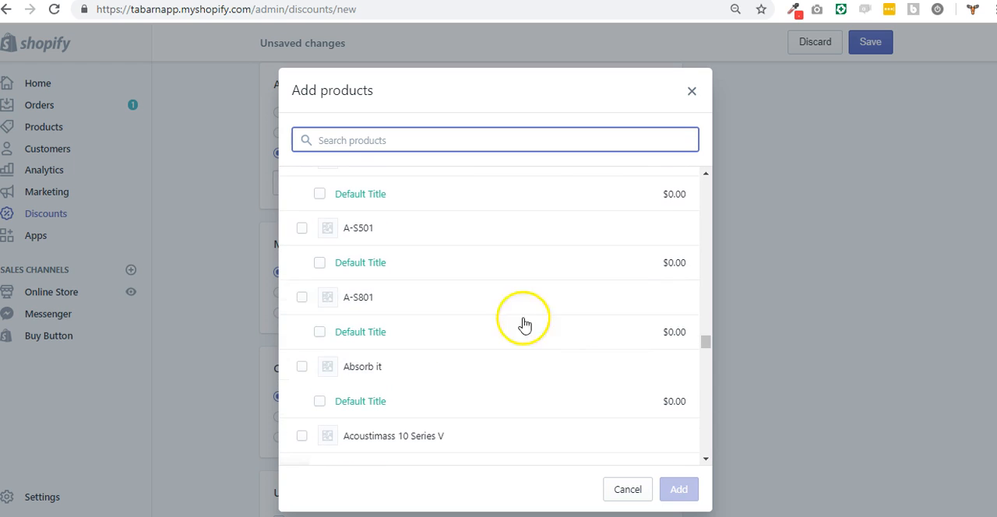
mouse_move(324, 341)
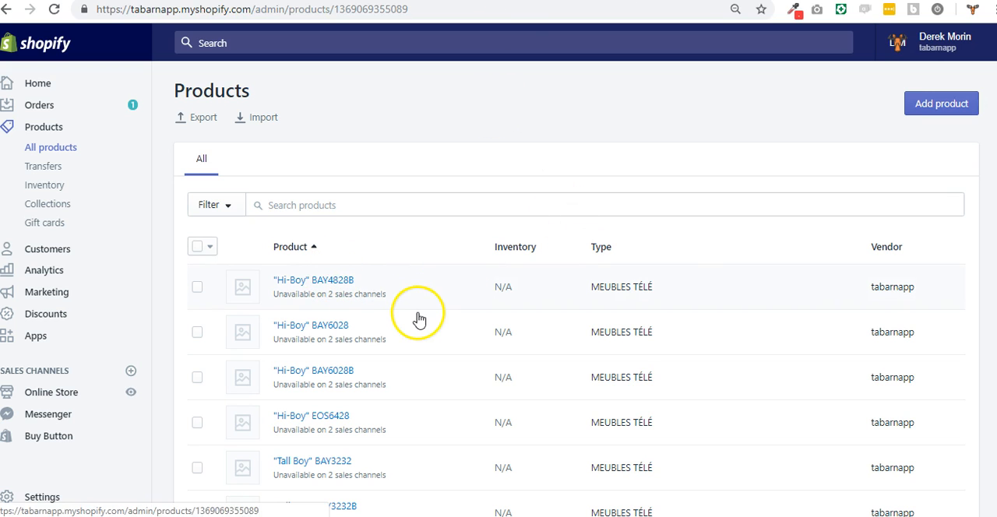
Delete the Default Title variant of "Hi-Boy" BAY4828B and confirm the deletion
click(310, 325)
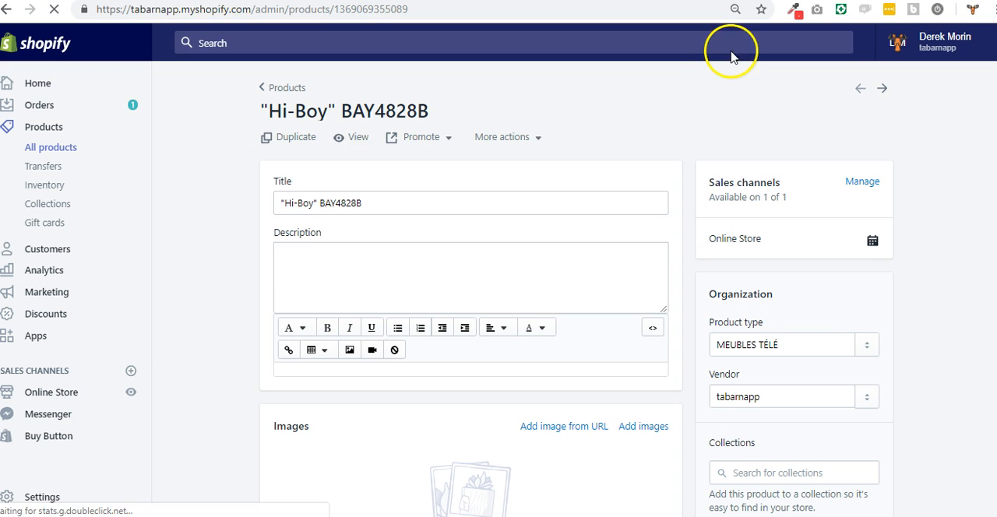
scroll(down, 3)
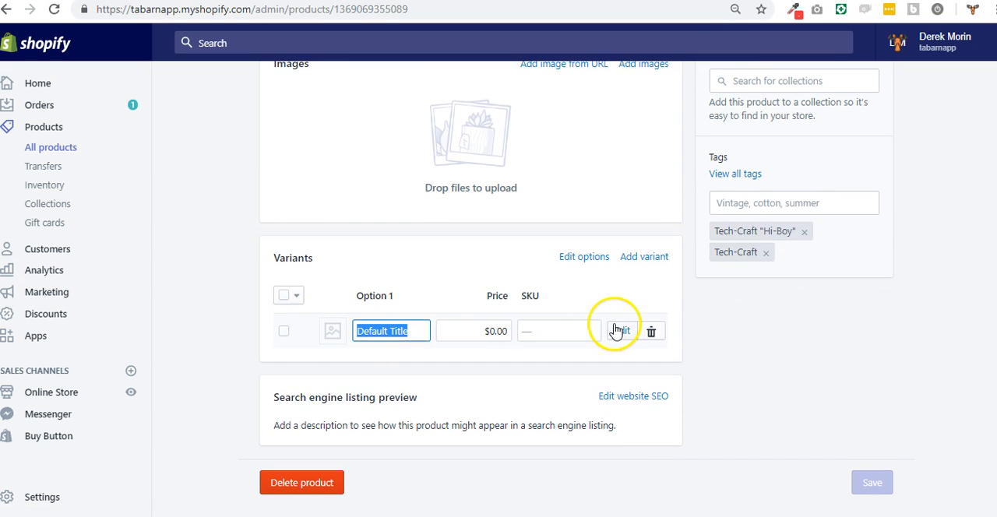
click(651, 330)
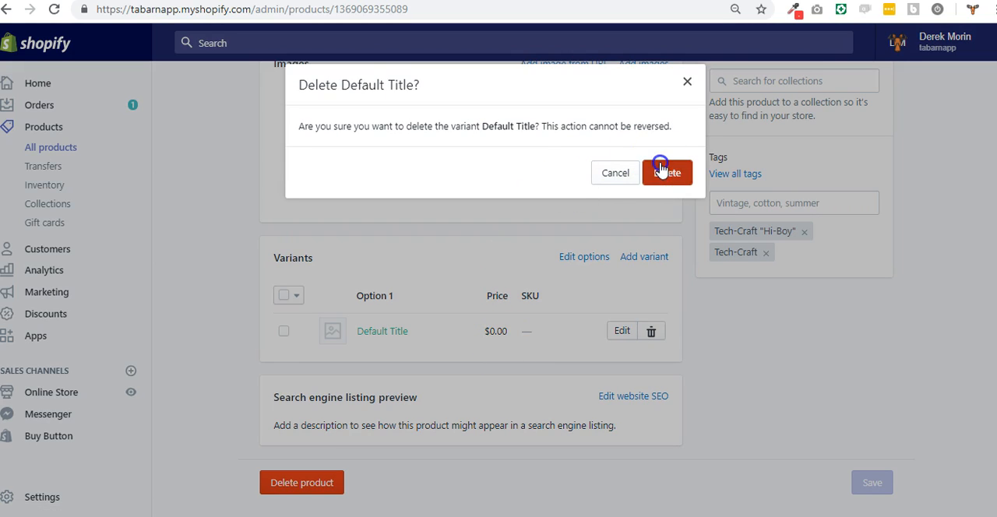
click(667, 172)
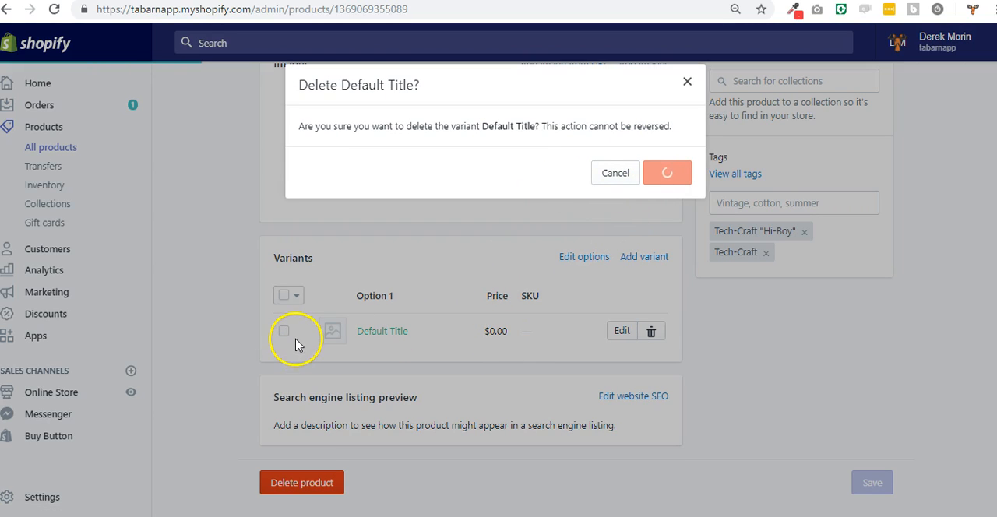
click(667, 171)
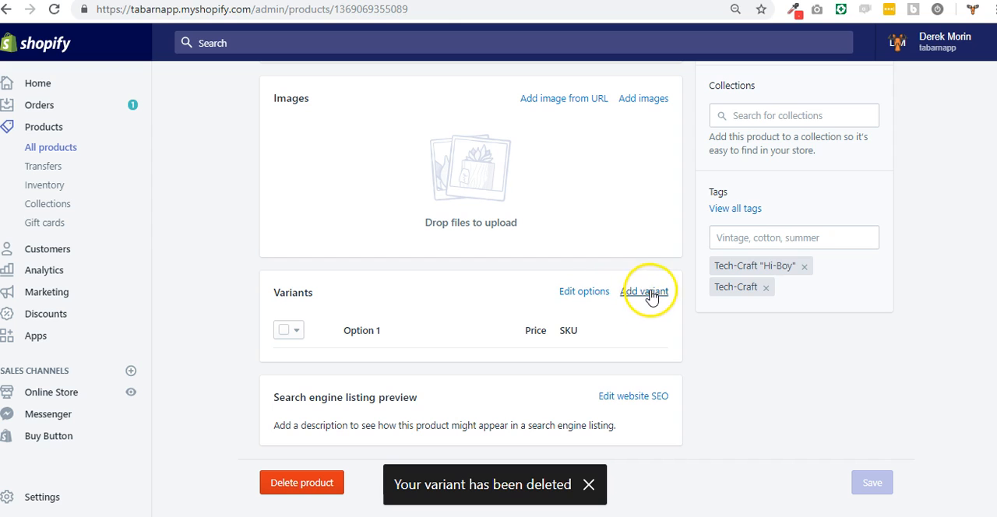
click(645, 291)
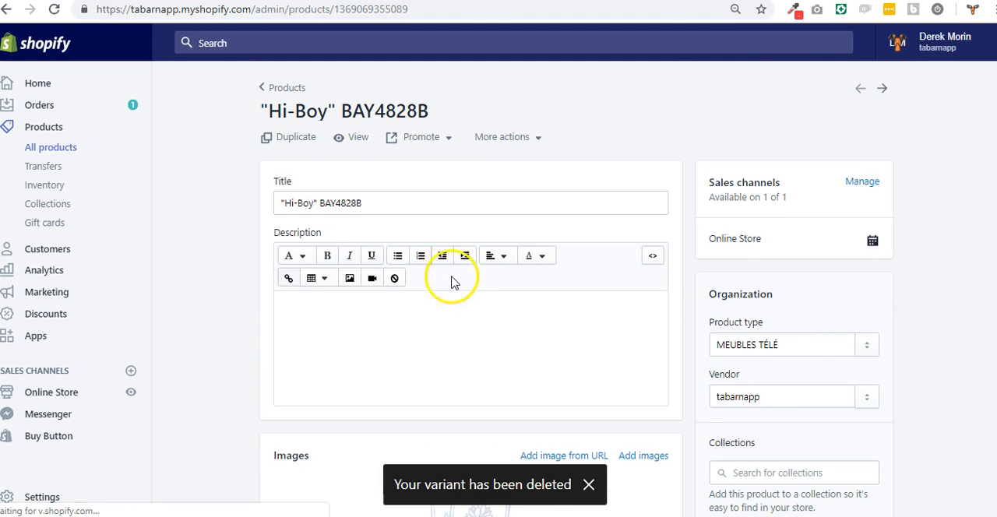
Add a Color option with values white and black to "Hi-Boy" BAY4828B
scroll(down, 3)
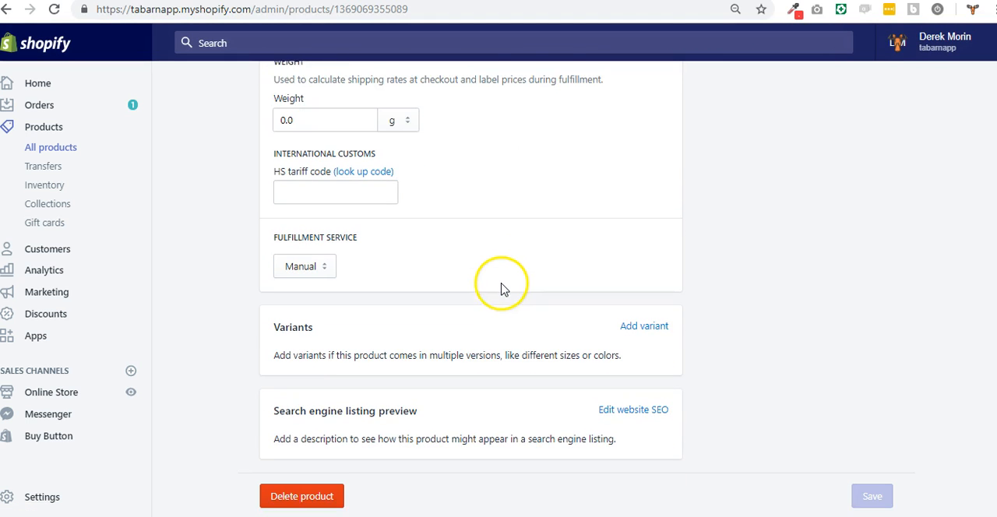
click(644, 325)
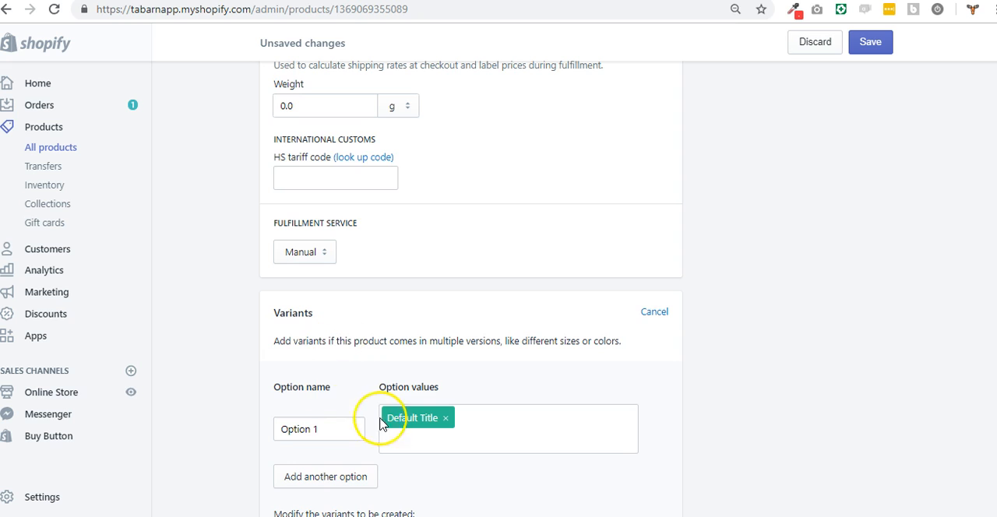
text(Color)
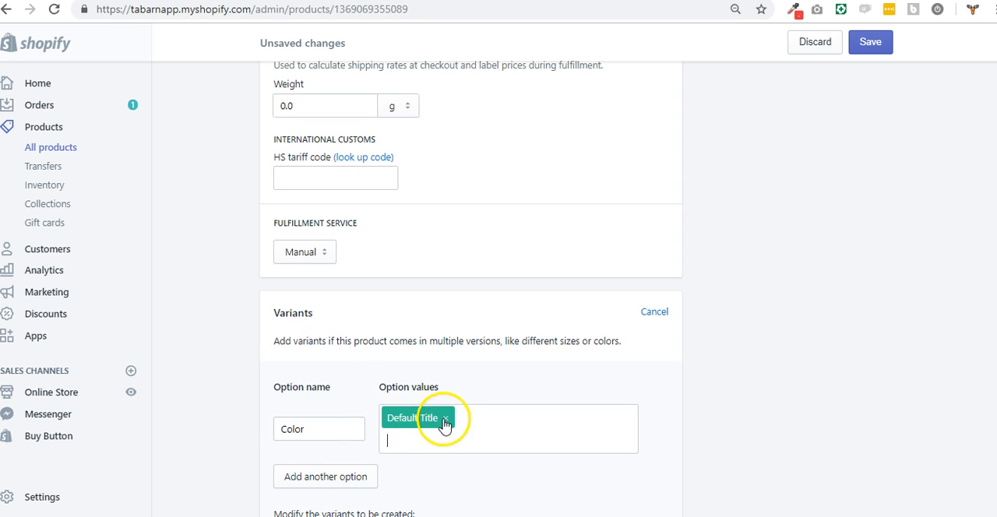
text(wh)
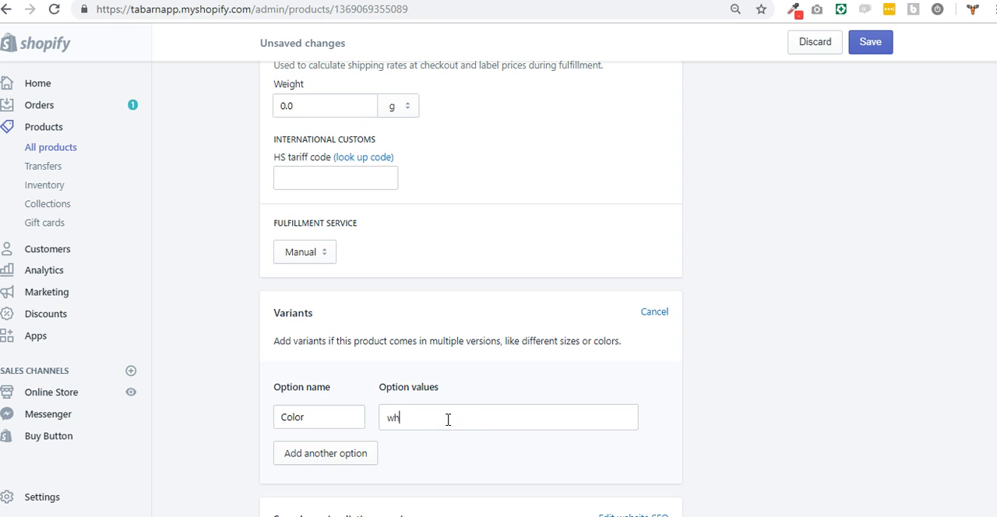
text(black)
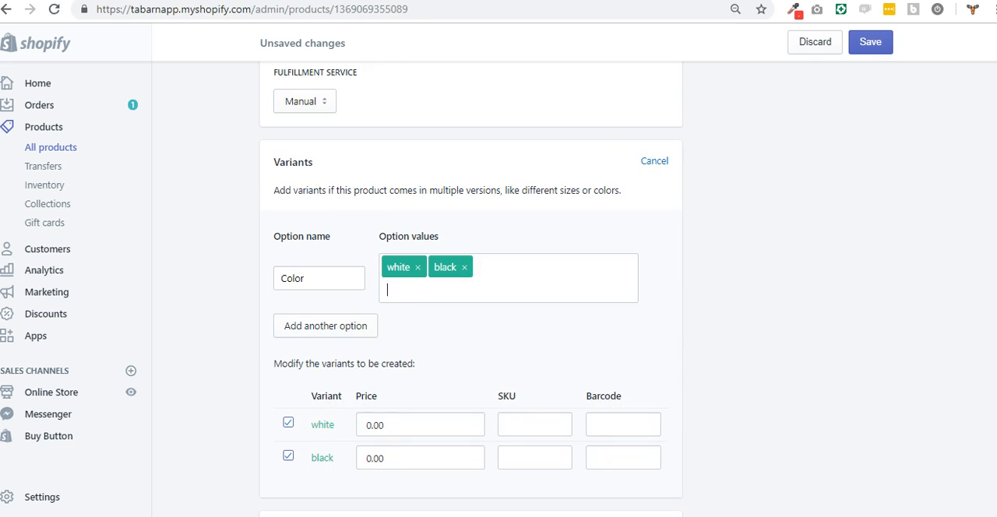
click(870, 40)
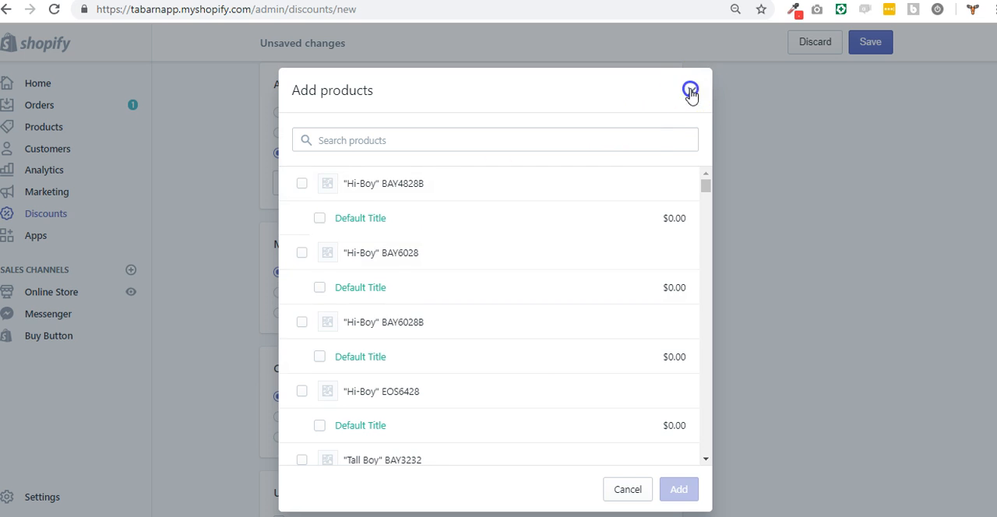
Search 'black' and add the black variant of "Hi-Boy" BAY4828B to the discount
click(494, 140)
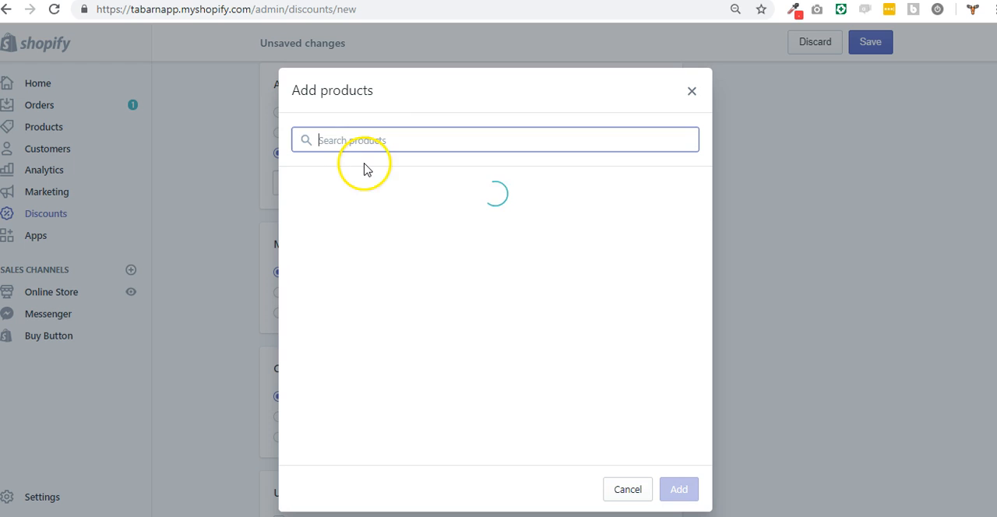
text(black)
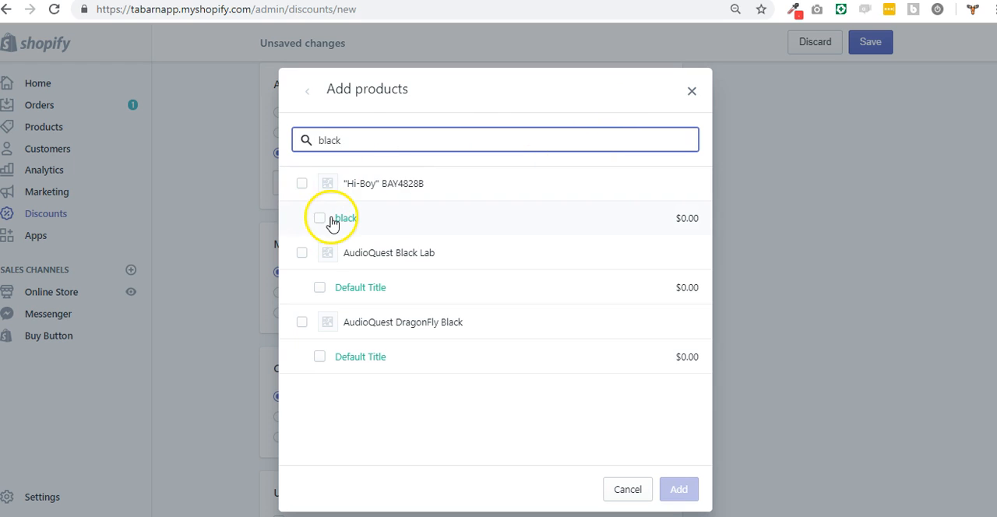
click(320, 218)
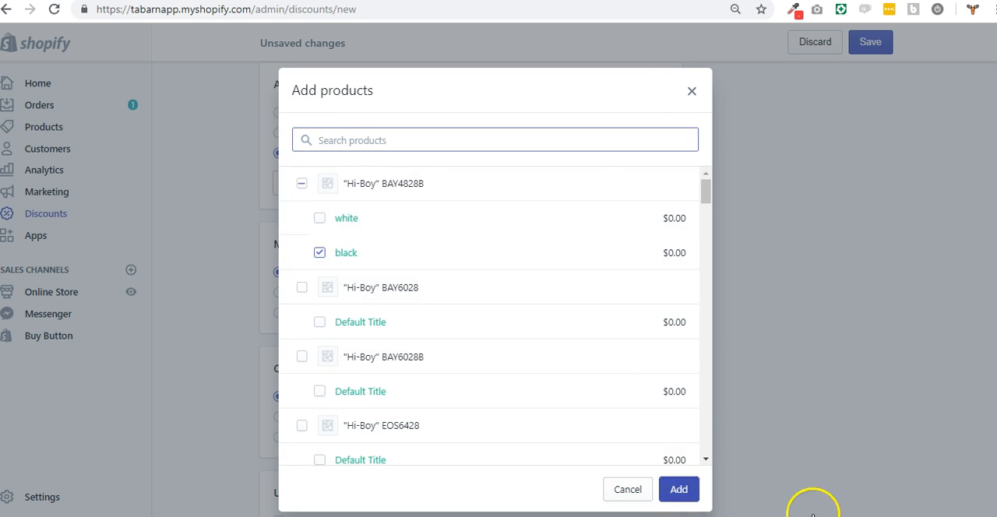
click(680, 490)
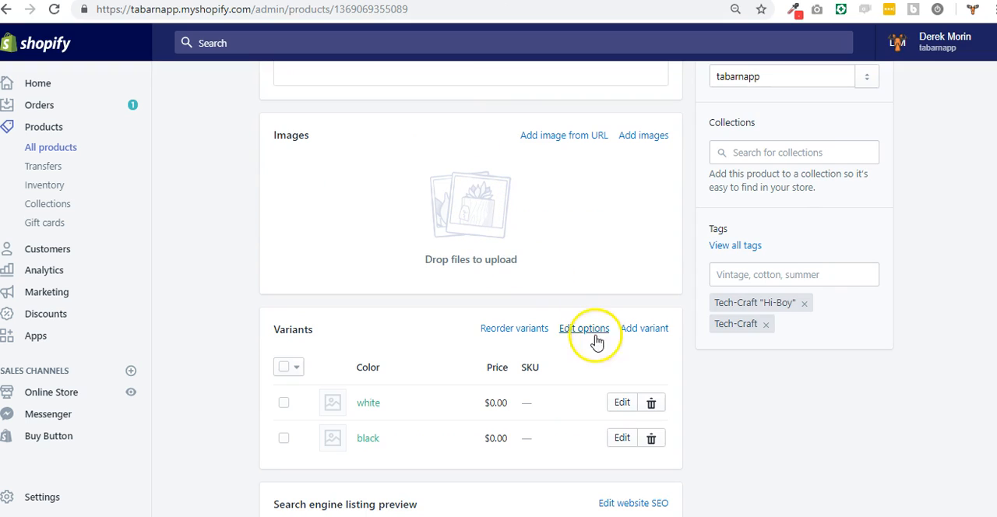
Edit the white and black variant prices (black set to 4) and create the get-15-coupon code
click(495, 402)
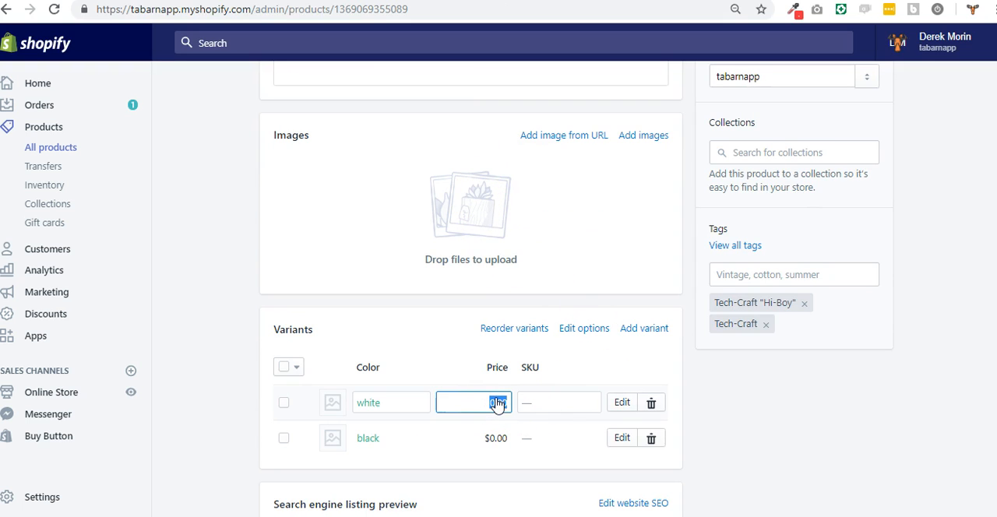
click(473, 438)
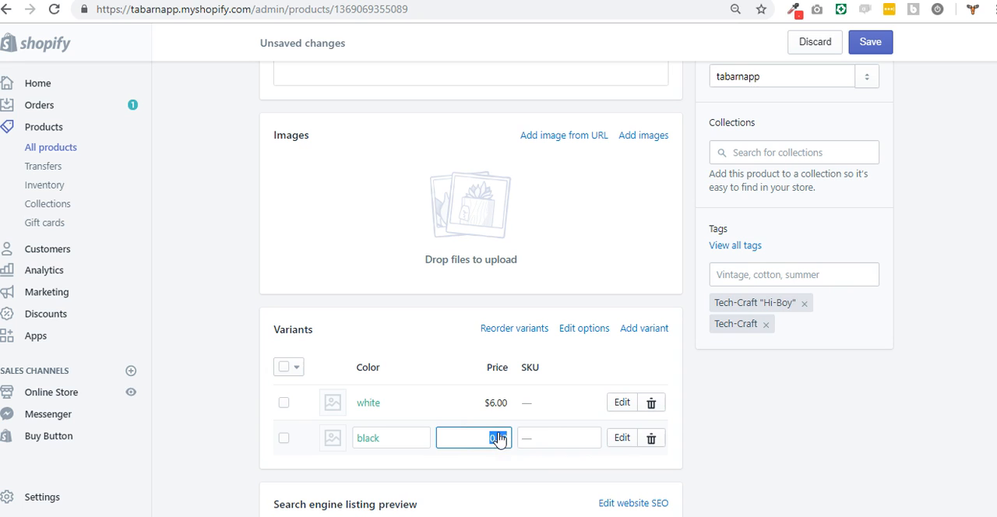
text(4)
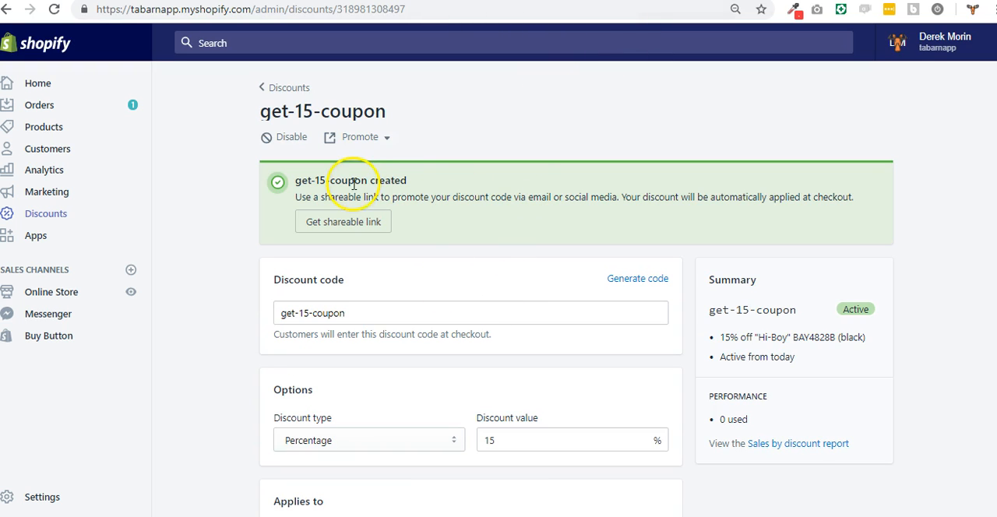
Copy the get-15-coupon code name and go back to the Automatic Discount Basic rules page
double_click(328, 181)
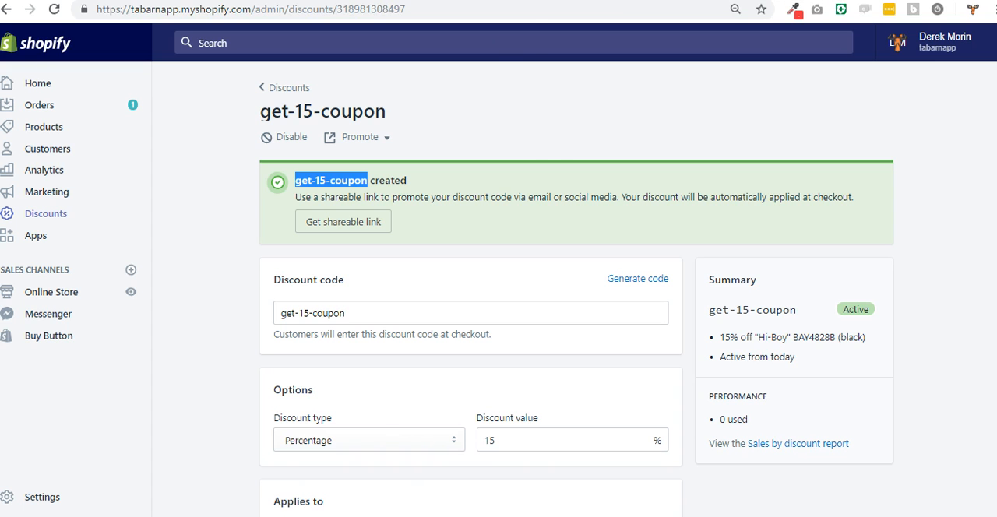
click(36, 236)
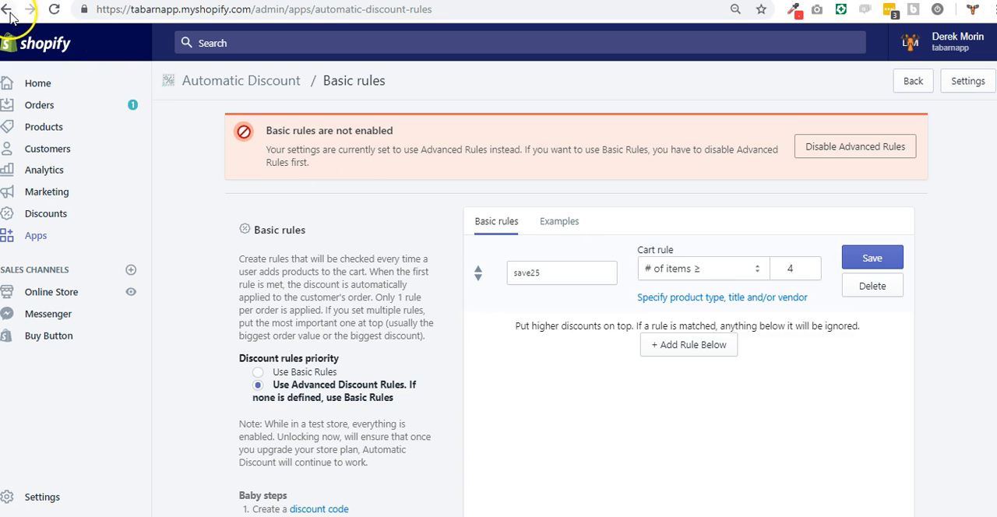
click(8, 9)
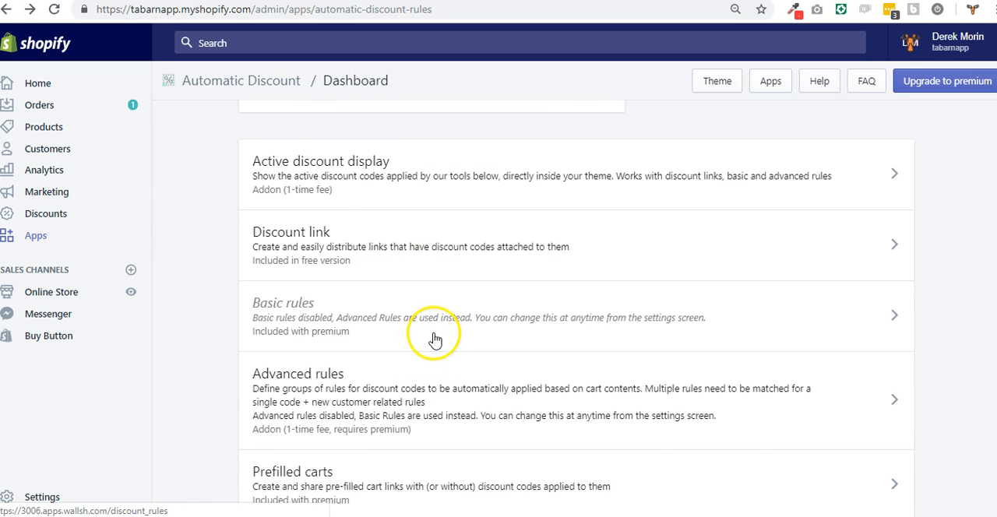
mouse_move(461, 374)
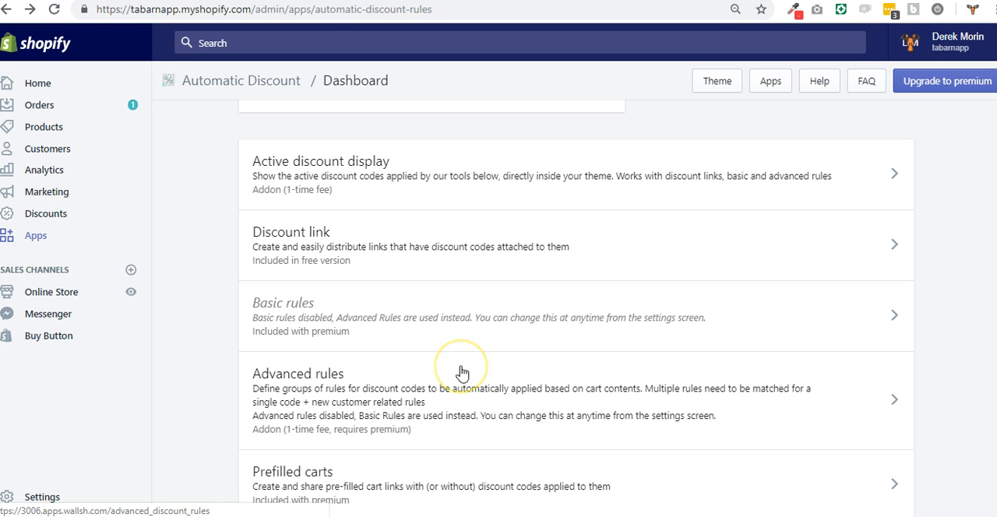
click(284, 303)
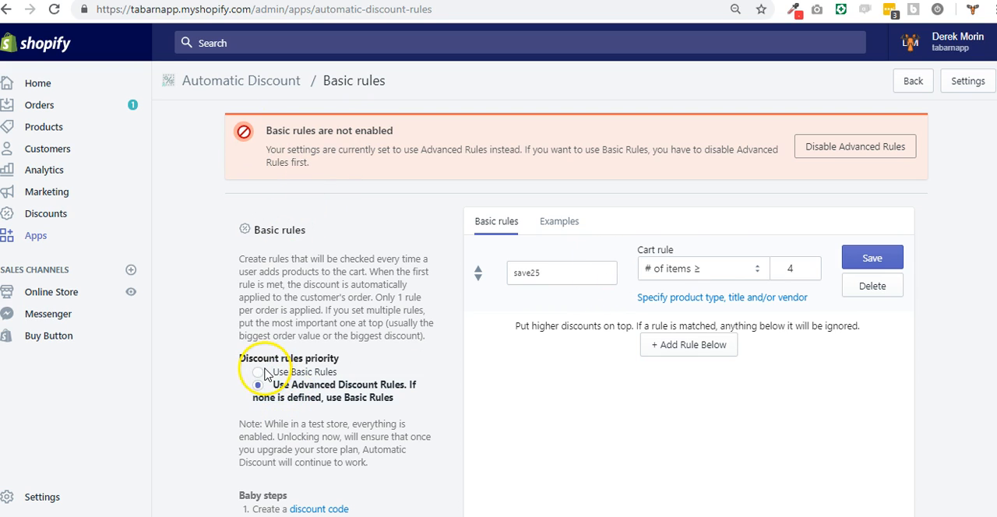
Enable 'Use Basic Rules' and set the get-15-coupon rule condition to '# of the same item ≥'
click(259, 373)
text(get-15-coupon)
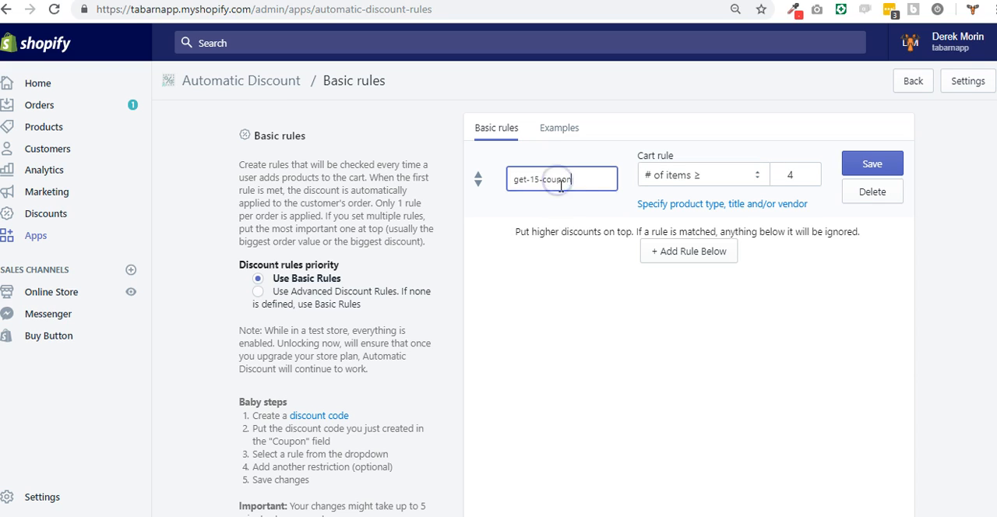
click(701, 175)
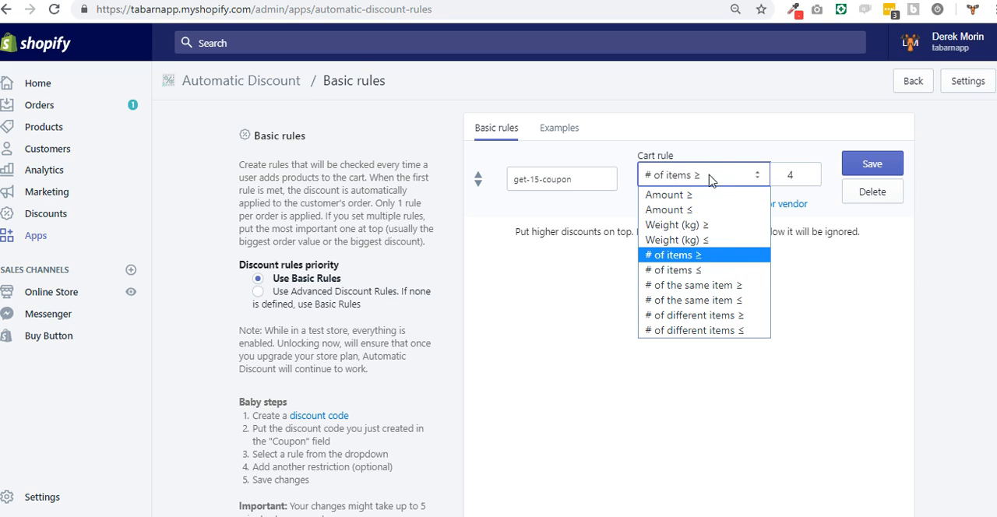
mouse_move(704, 283)
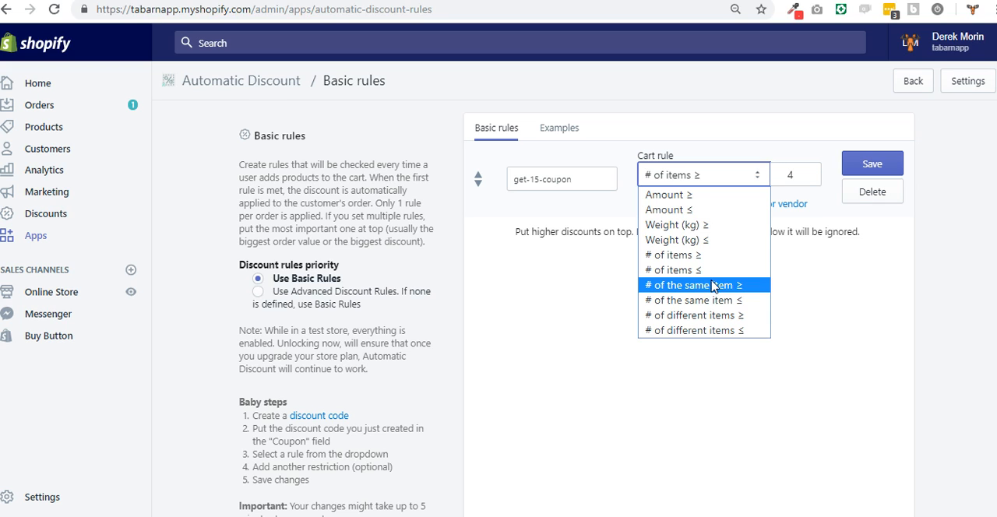
click(692, 284)
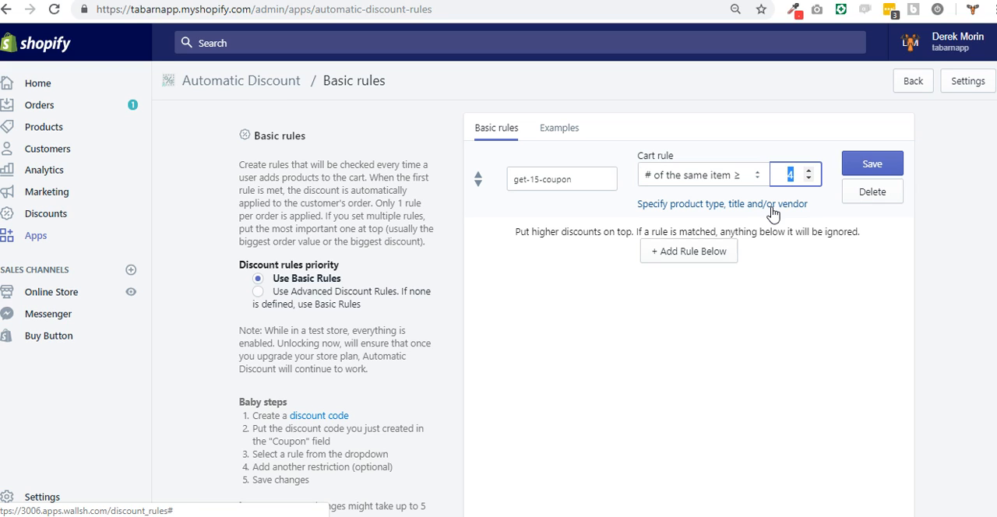
Reveal the product type/title/vendor restrictions, save the rule and dismiss the propagation notice
click(721, 202)
text(12)
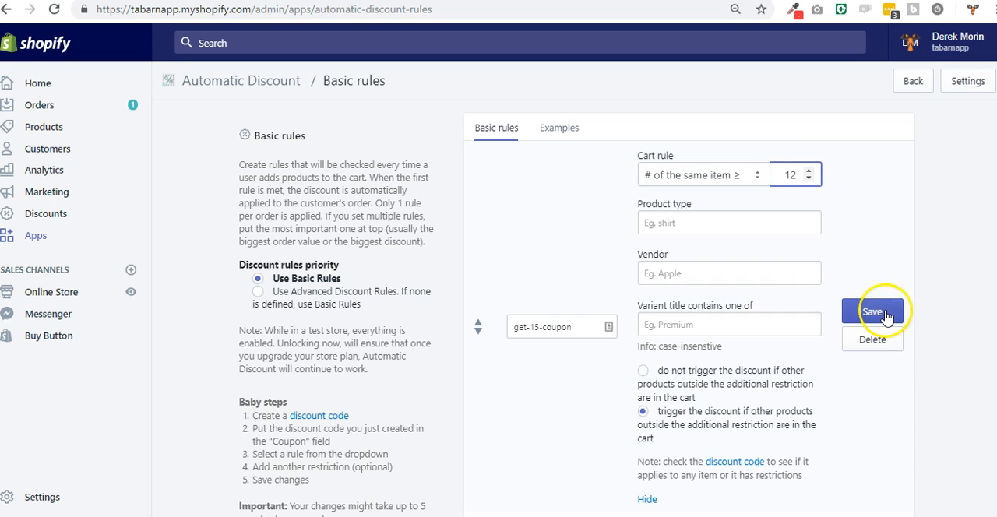
click(873, 312)
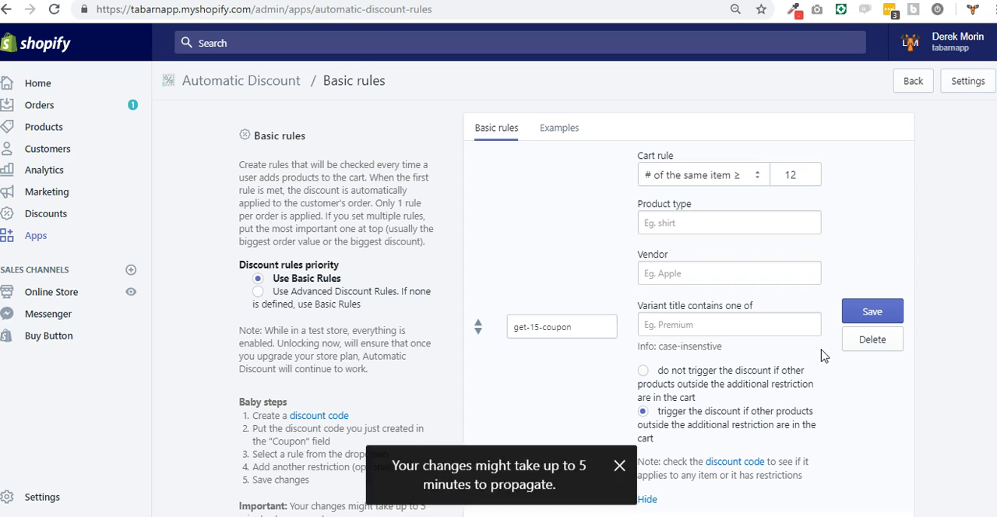
click(621, 466)
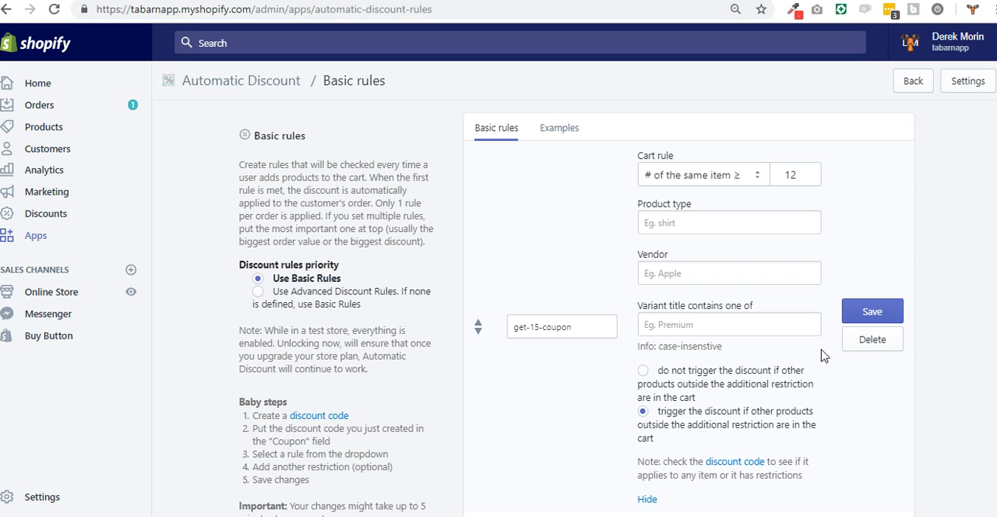
mouse_move(829, 356)
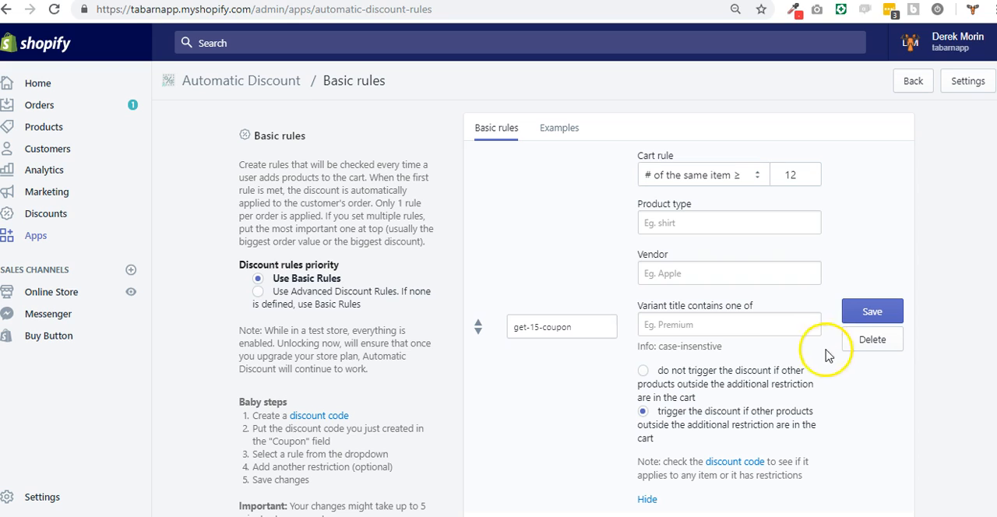
mouse_move(710, 221)
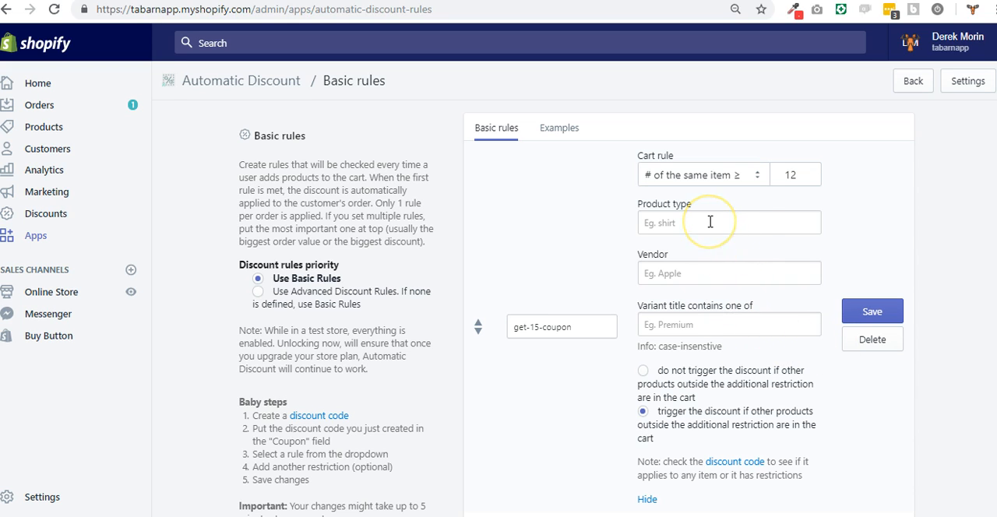
mouse_move(695, 324)
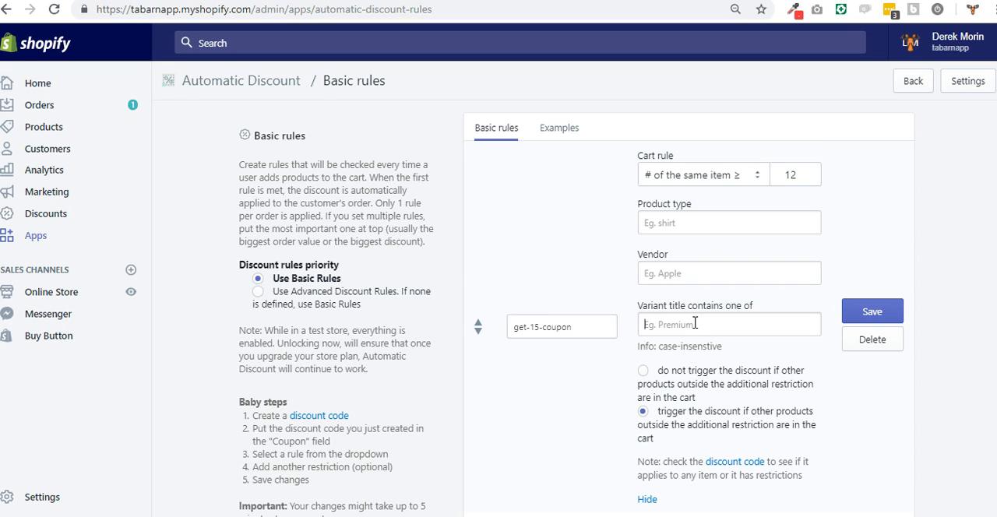
Add 'black' as a 'Variant title contains one of' condition
text(black)
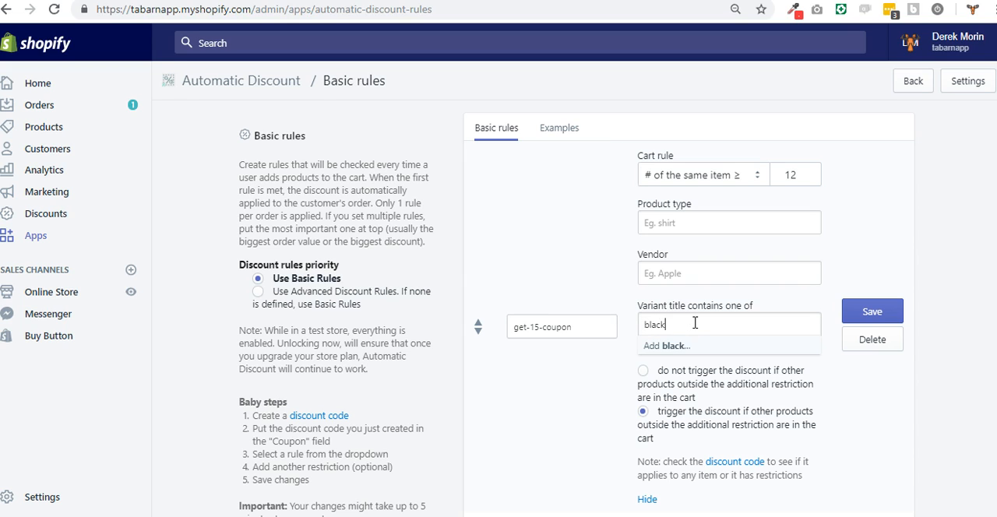
click(667, 346)
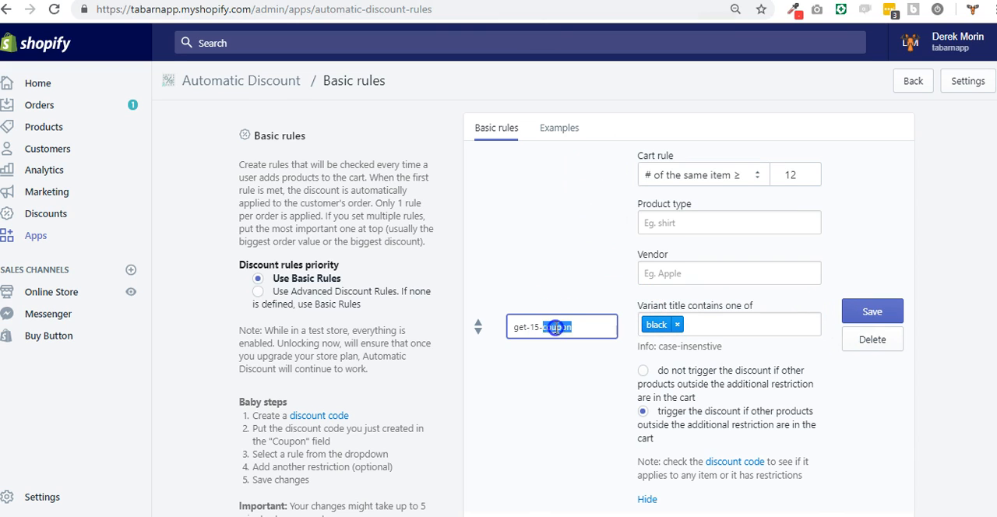
triple_click(561, 327)
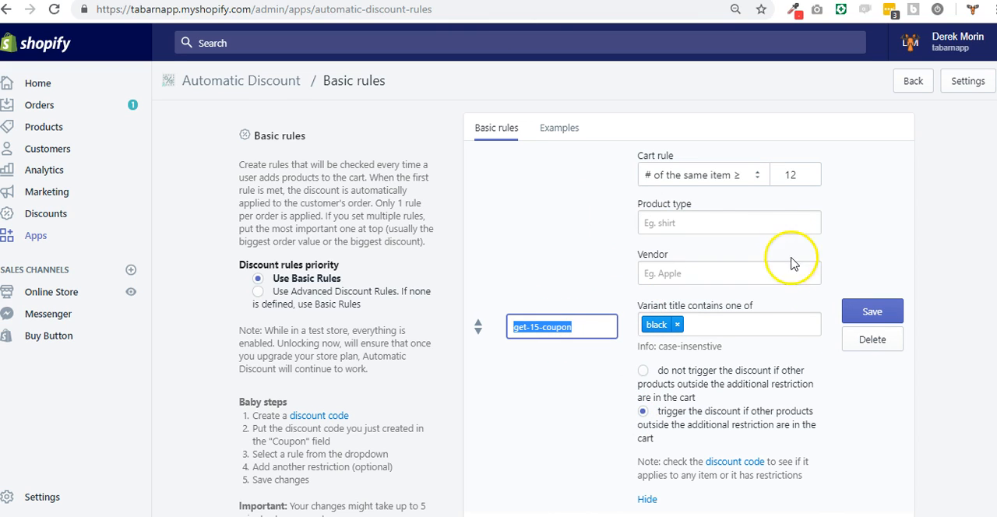
mouse_move(704, 174)
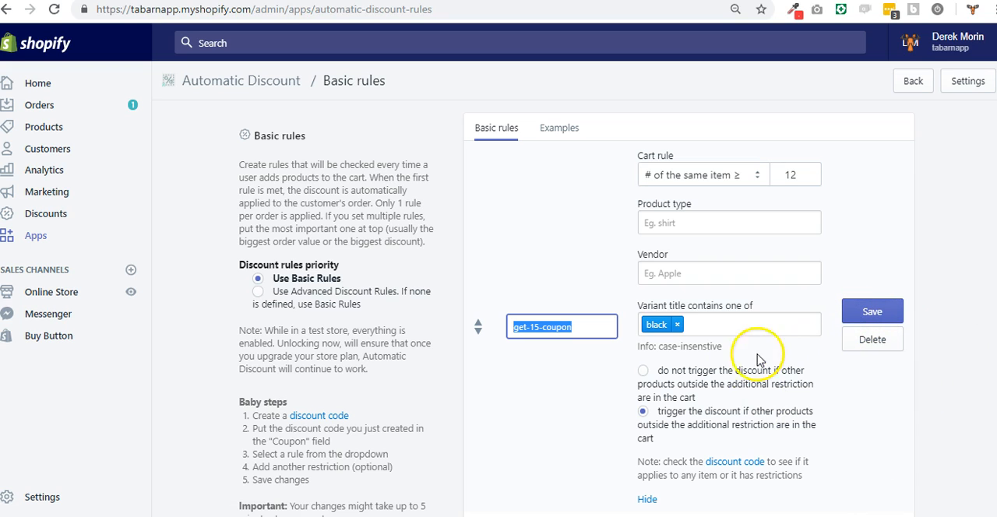
mouse_move(803, 383)
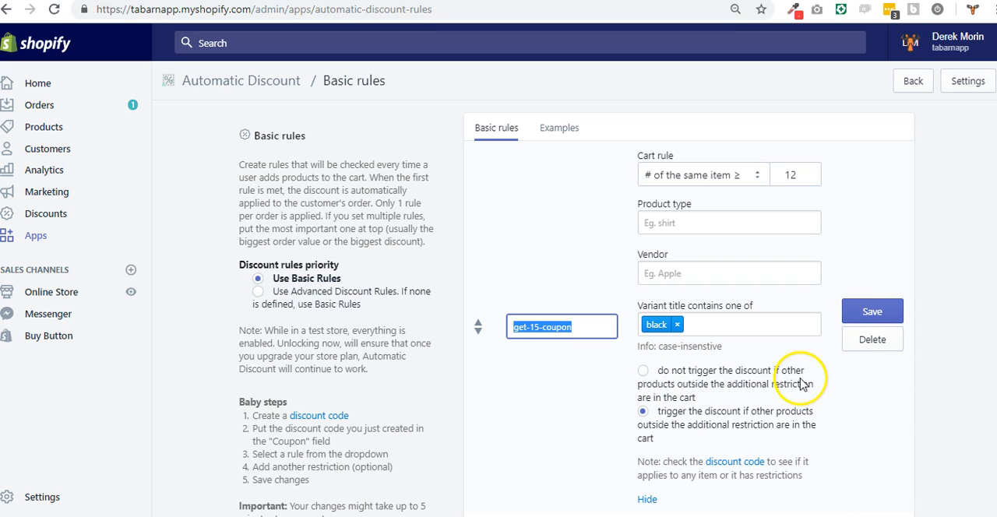
mouse_move(793, 387)
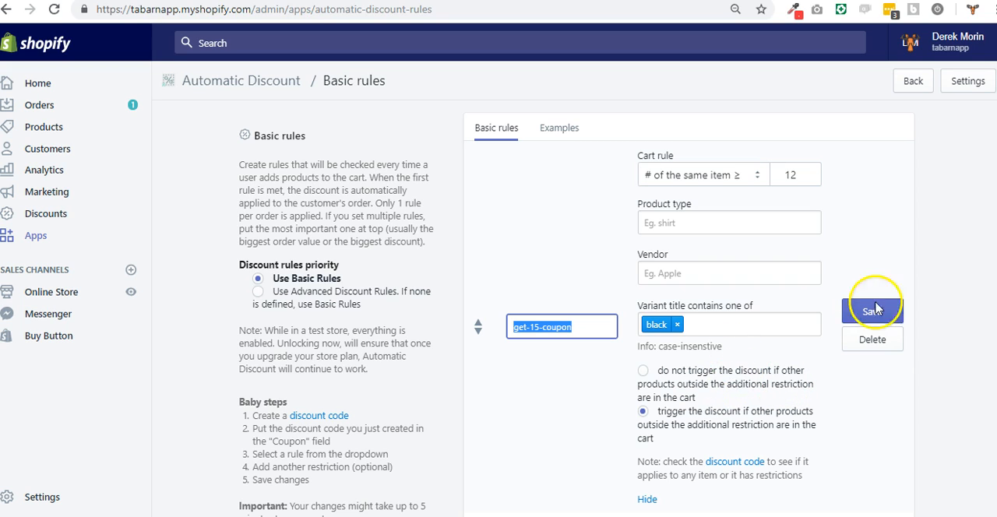
mouse_move(735, 405)
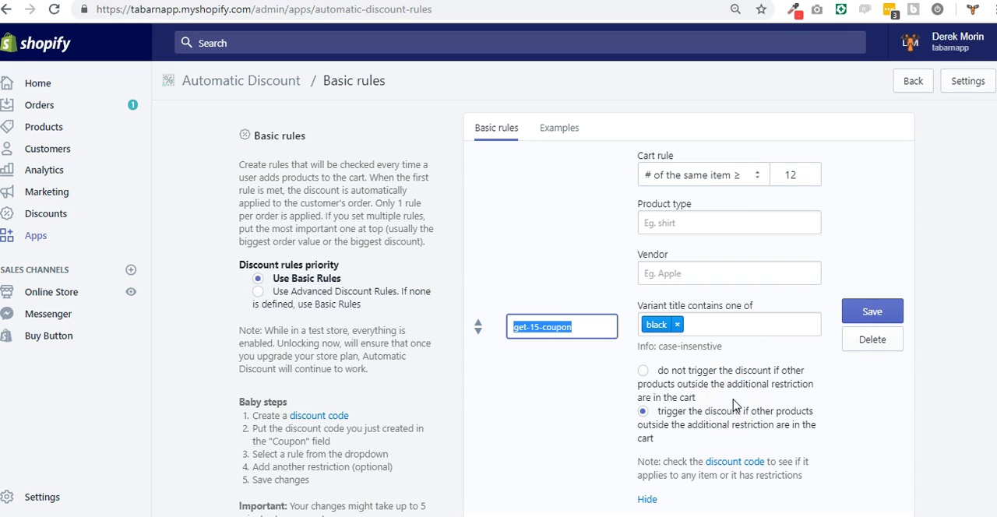